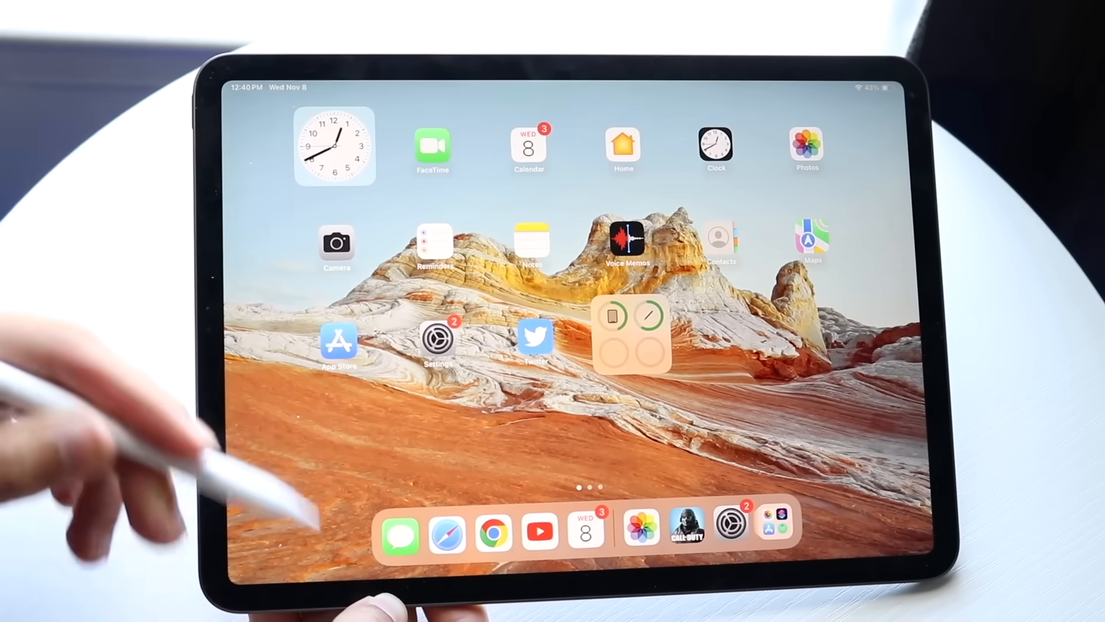
- Leave the Clock for the home screen, start Notes past its what's-new sheet and show the drawing tools
{"action": "left_click", "coordinate": [535, 338]}
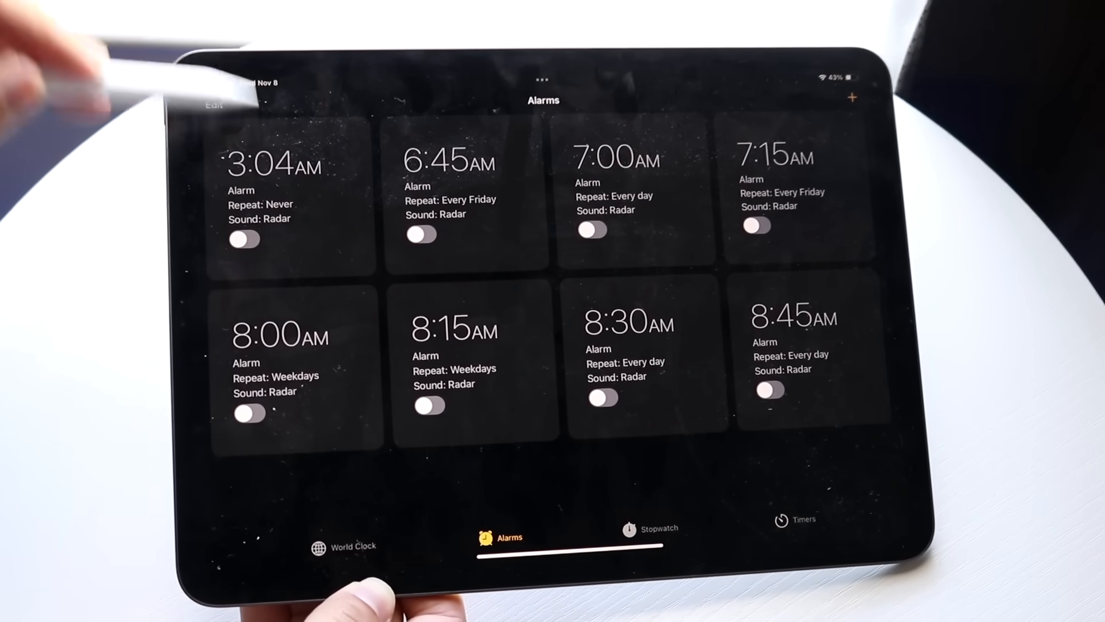
{"action": "left_click", "coordinate": [615, 190]}
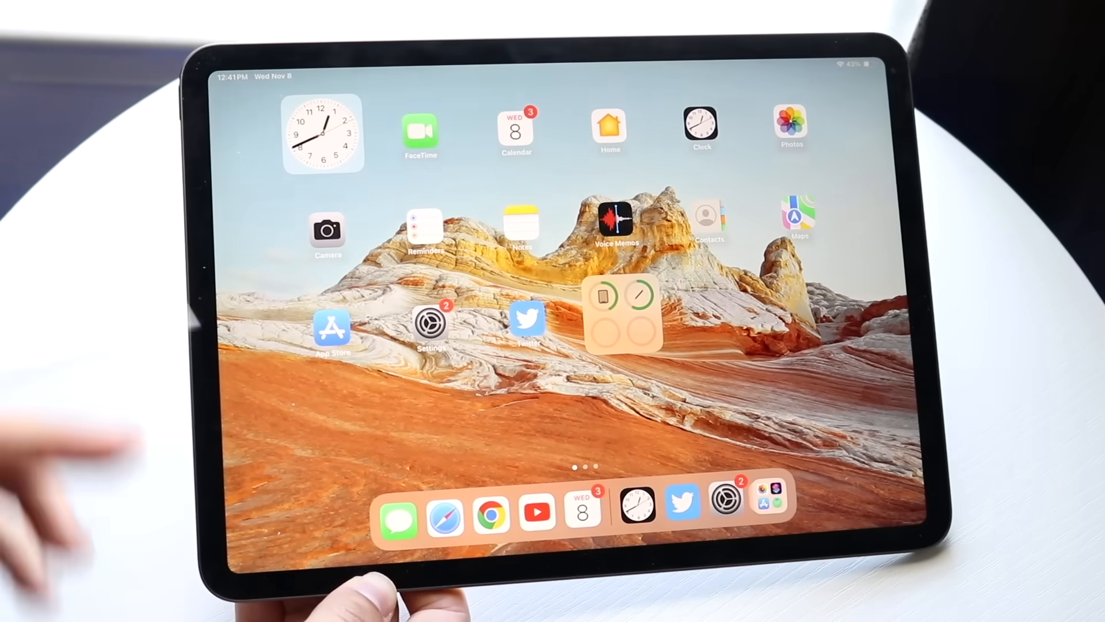
{"action": "left_click", "coordinate": [520, 225]}
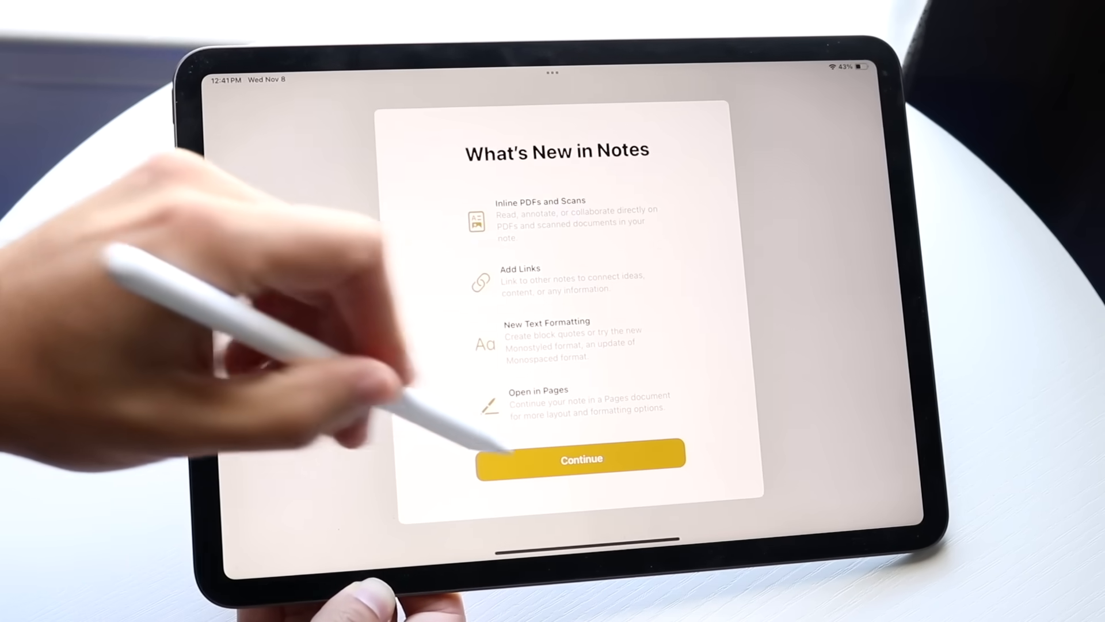
{"action": "left_click", "coordinate": [580, 459]}
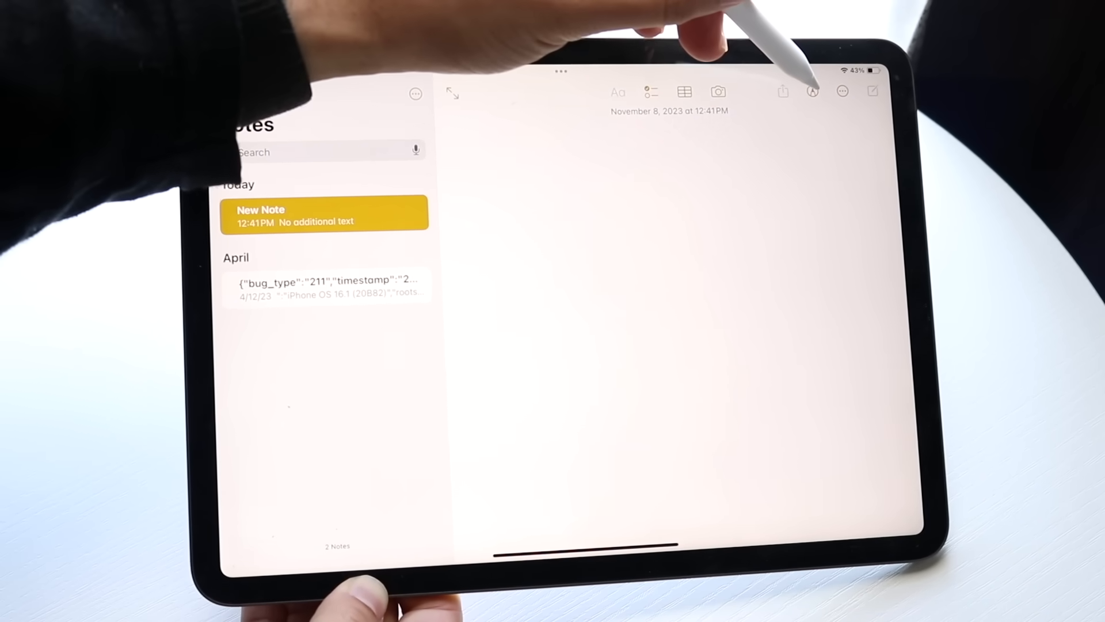
{"action": "left_click", "coordinate": [812, 92]}
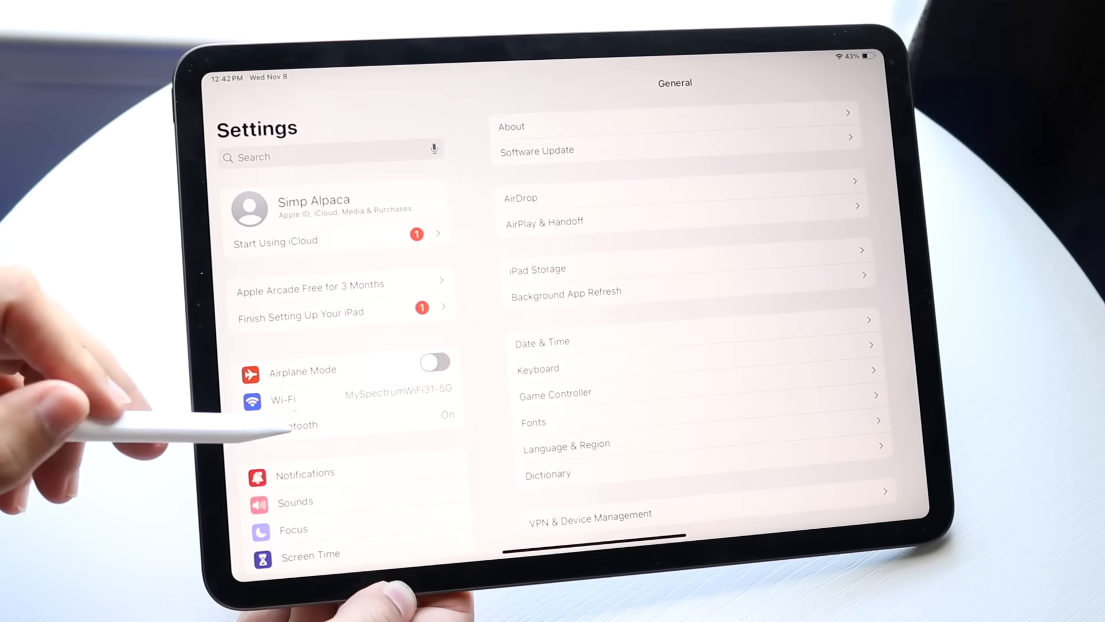
- Check the Apple Pencil's Bluetooth connection details, then go into Multitasking & Gestures
{"action": "left_click", "coordinate": [290, 424]}
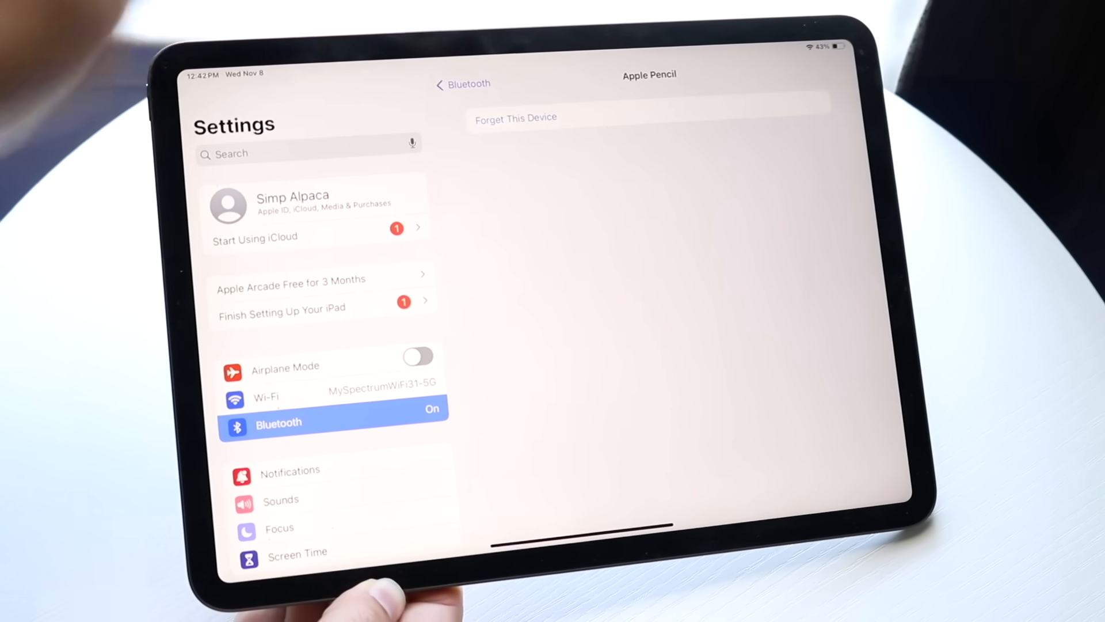
{"action": "left_click", "coordinate": [463, 84]}
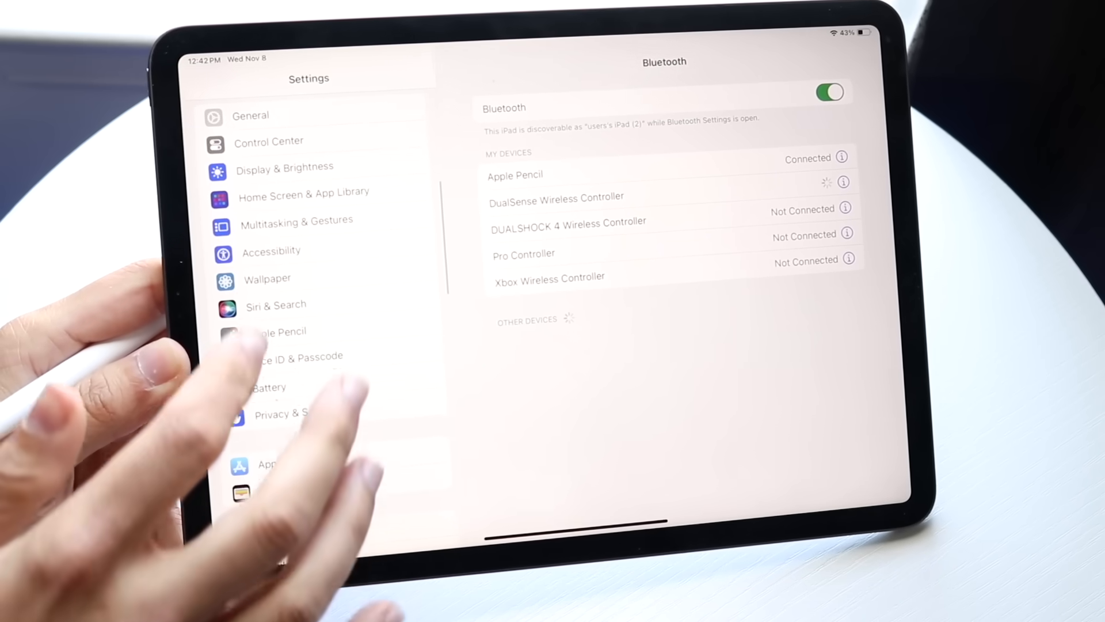
{"action": "left_click", "coordinate": [296, 219]}
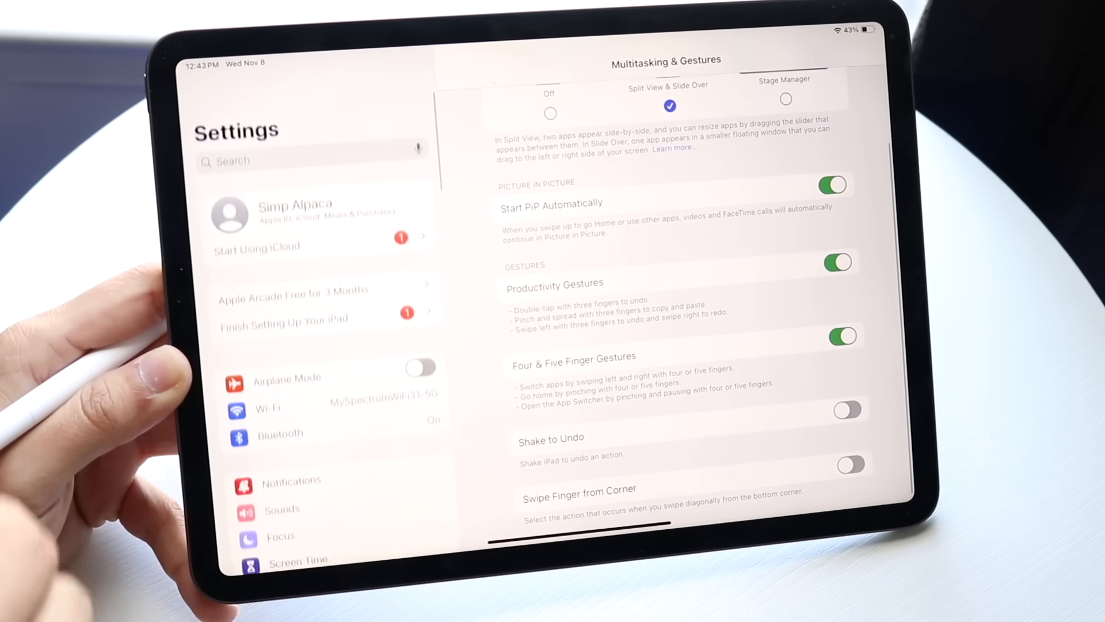
- Search Settings for 'Apple pe' and go to the Apple Pencil settings page
{"action": "left_click", "coordinate": [282, 160]}
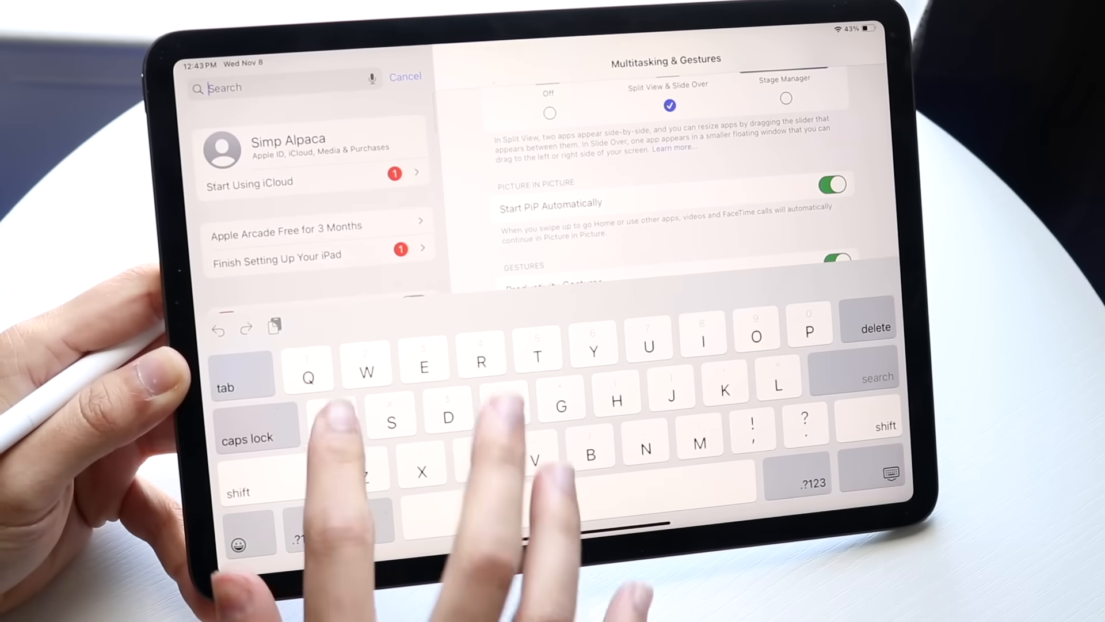
{"action": "type", "text": "Apple"}
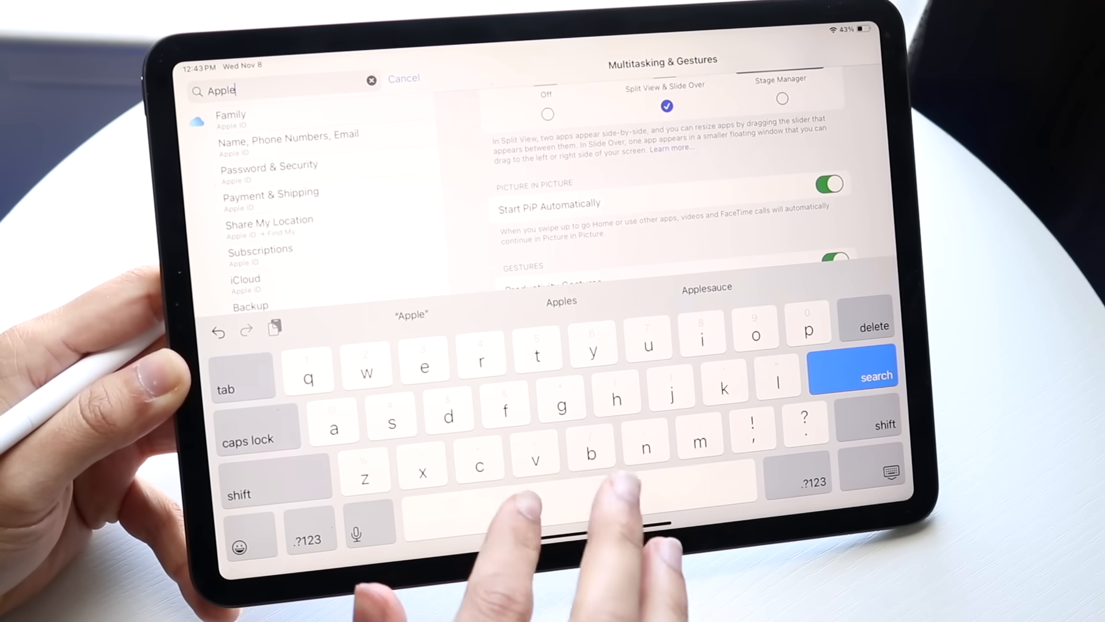
{"action": "type", "text": "pe"}
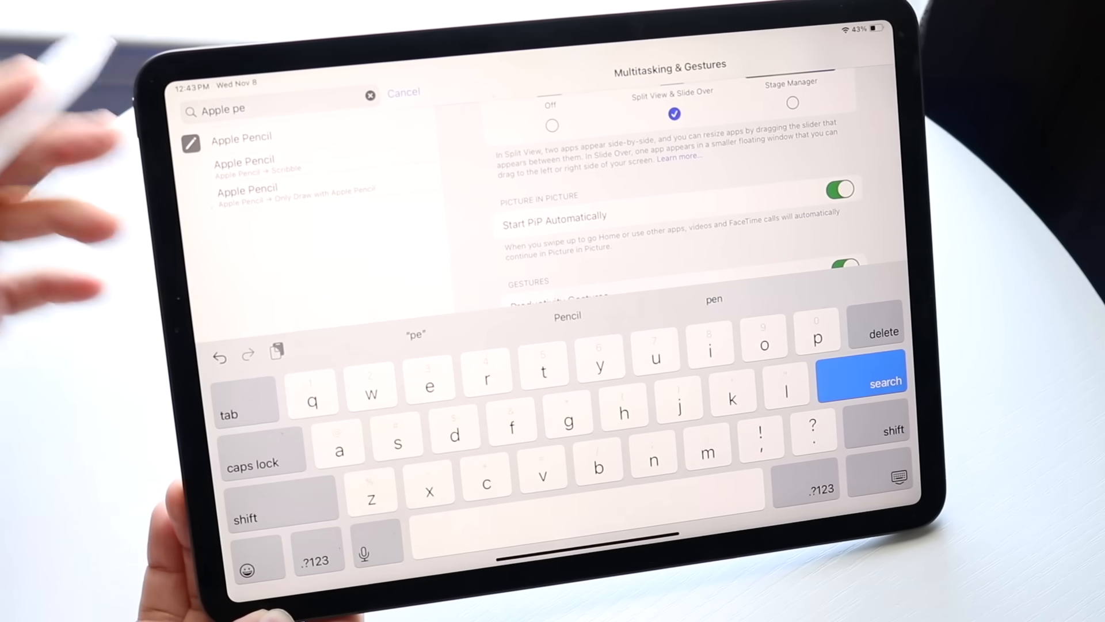
{"action": "left_click", "coordinate": [242, 137]}
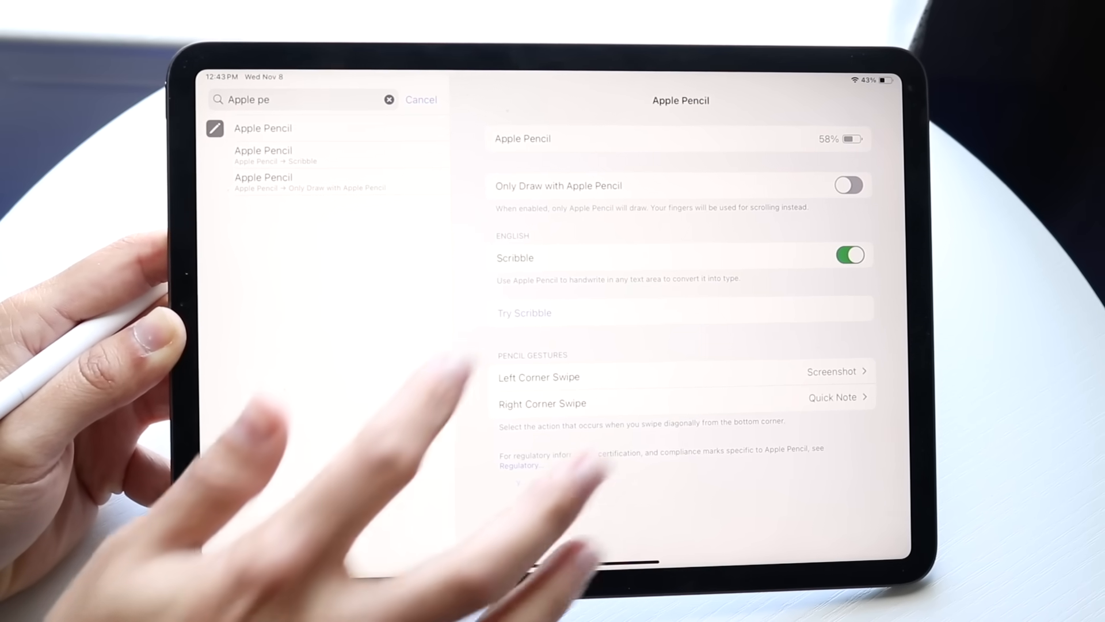
- Leave the Apple Pencil settings and return to the iPad Home Screen
{"action": "left_click", "coordinate": [525, 312]}
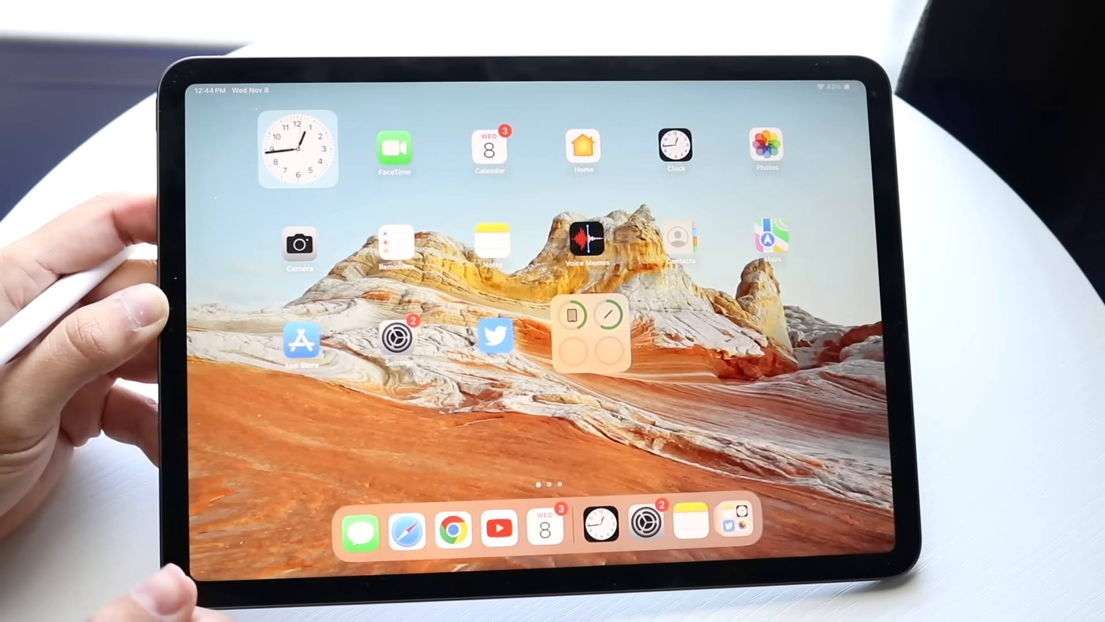
- Handwrite 'How' with Apple Pencil in the App Store search field so it converts to text
{"action": "left_click", "coordinate": [302, 337]}
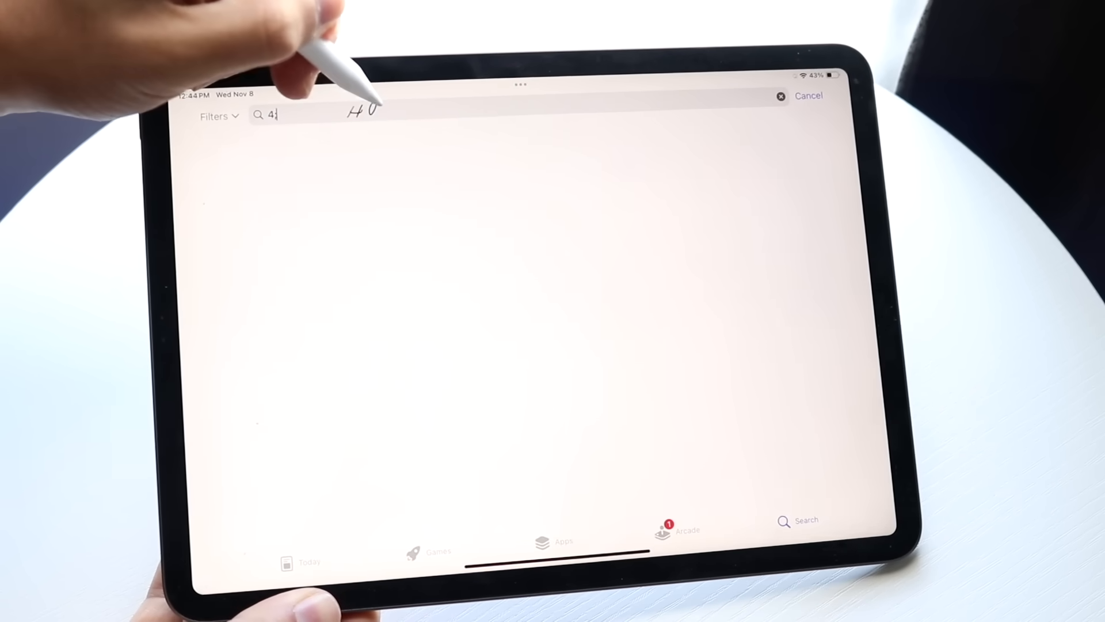
{"action": "type", "text": "How"}
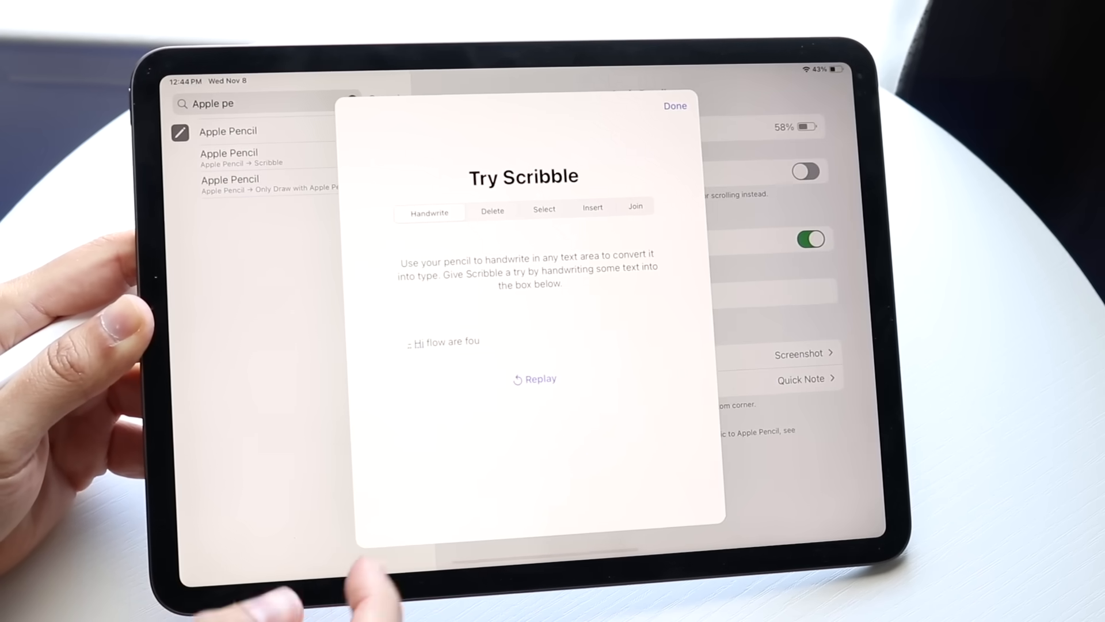
- Practise the scratch-out Delete lesson on the word Scratch, then finish Try Scribble with Done
{"action": "left_click", "coordinate": [484, 212]}
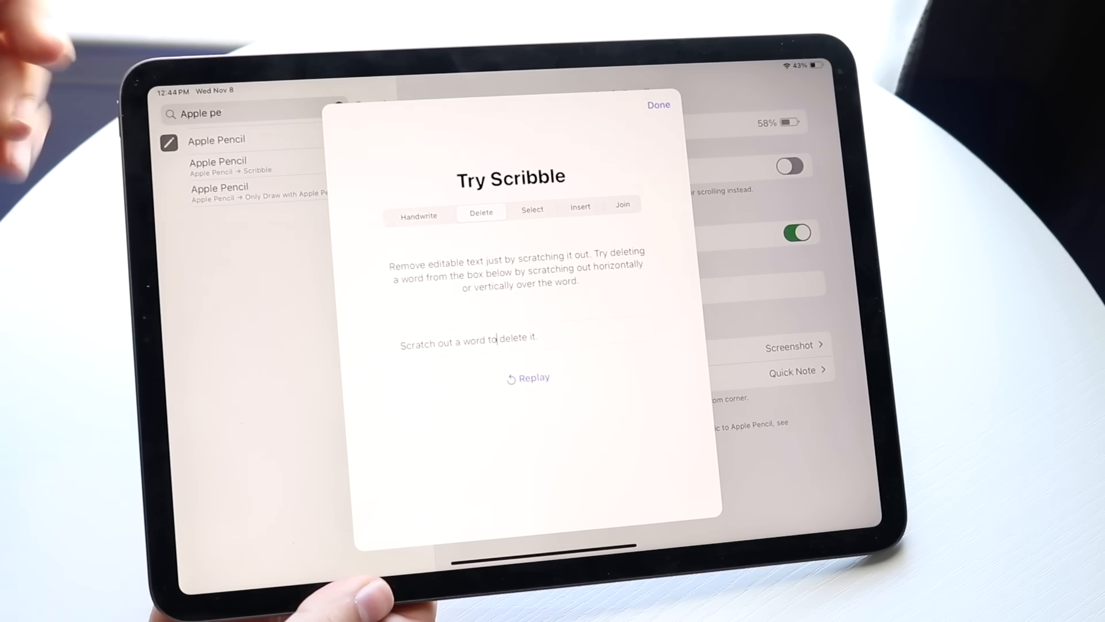
{"action": "double_click", "coordinate": [469, 338]}
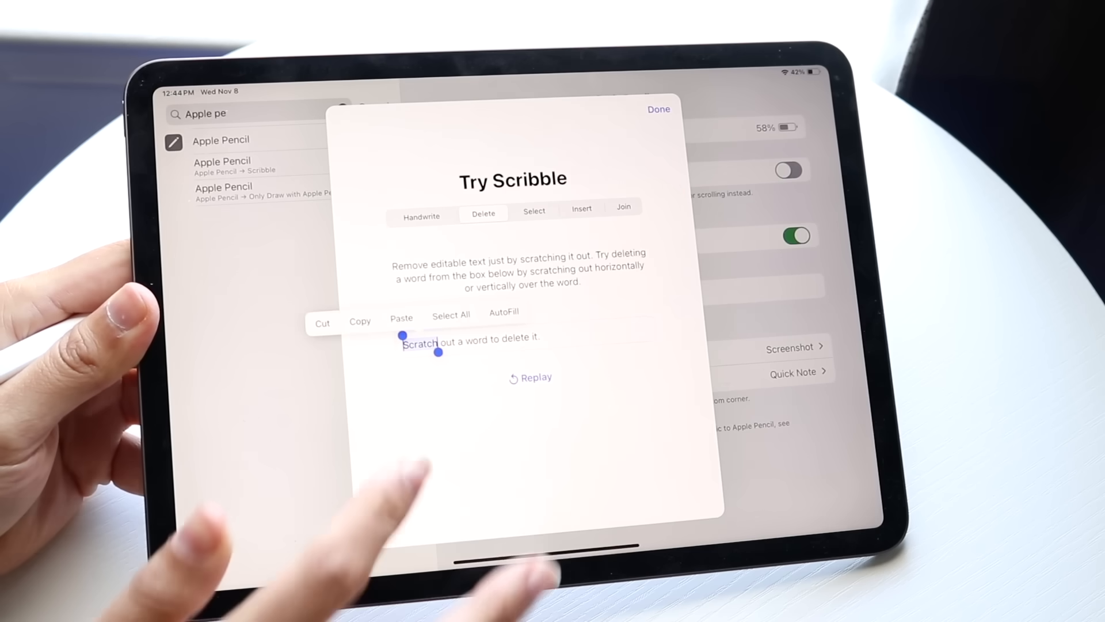
{"action": "left_click", "coordinate": [533, 209]}
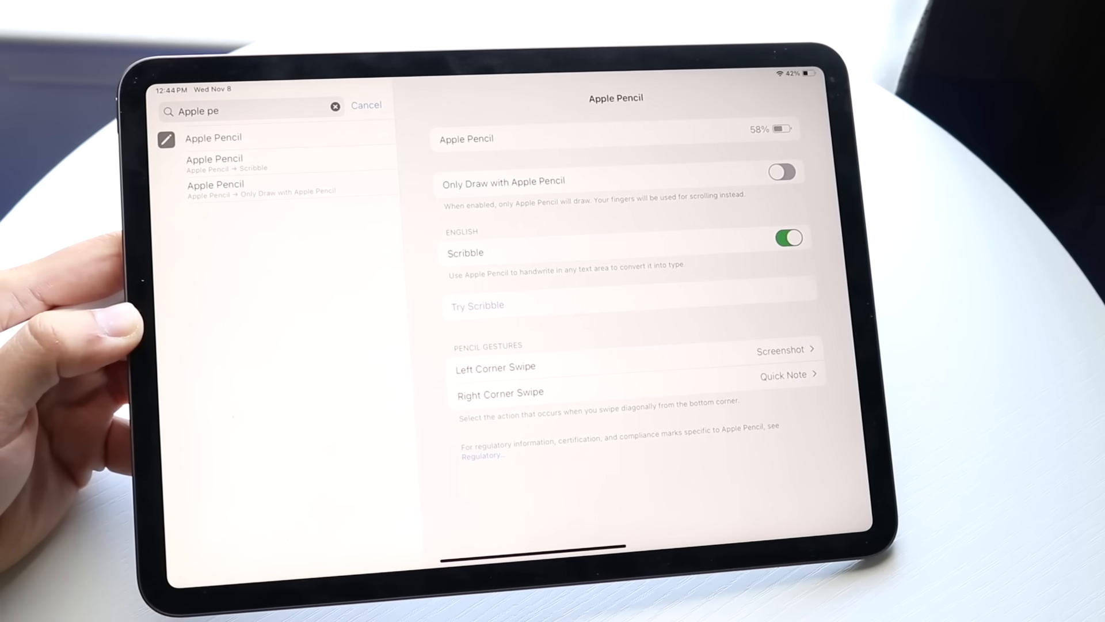
- Confirm Left Corner Swipe is set to Screenshot, capture the page by corner swipe and show its save options
{"action": "left_click", "coordinate": [495, 367]}
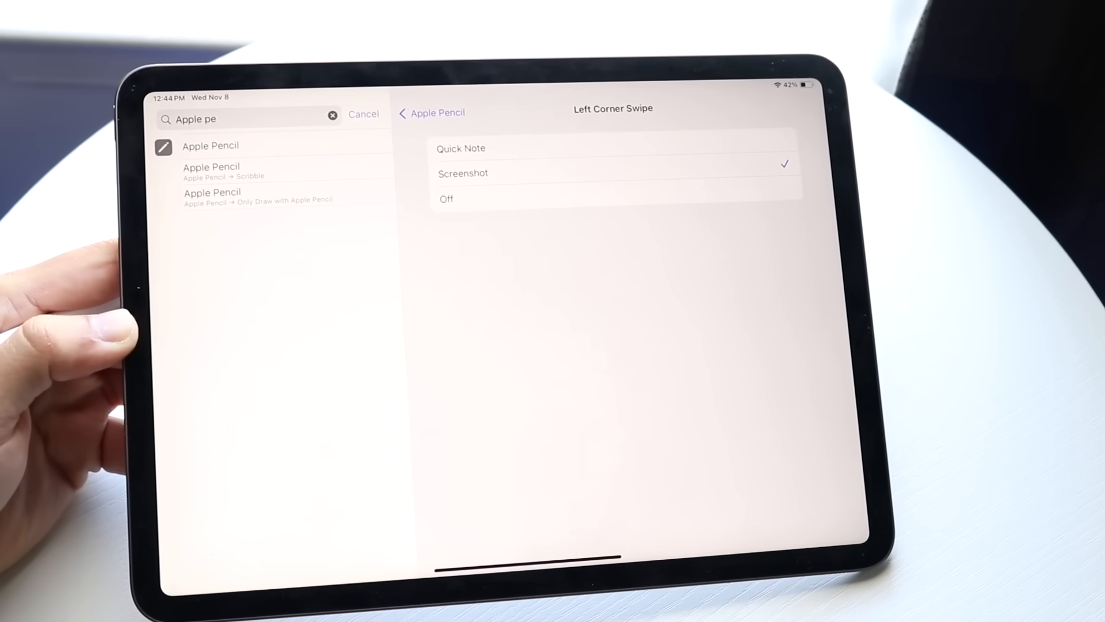
{"action": "left_click", "coordinate": [429, 113]}
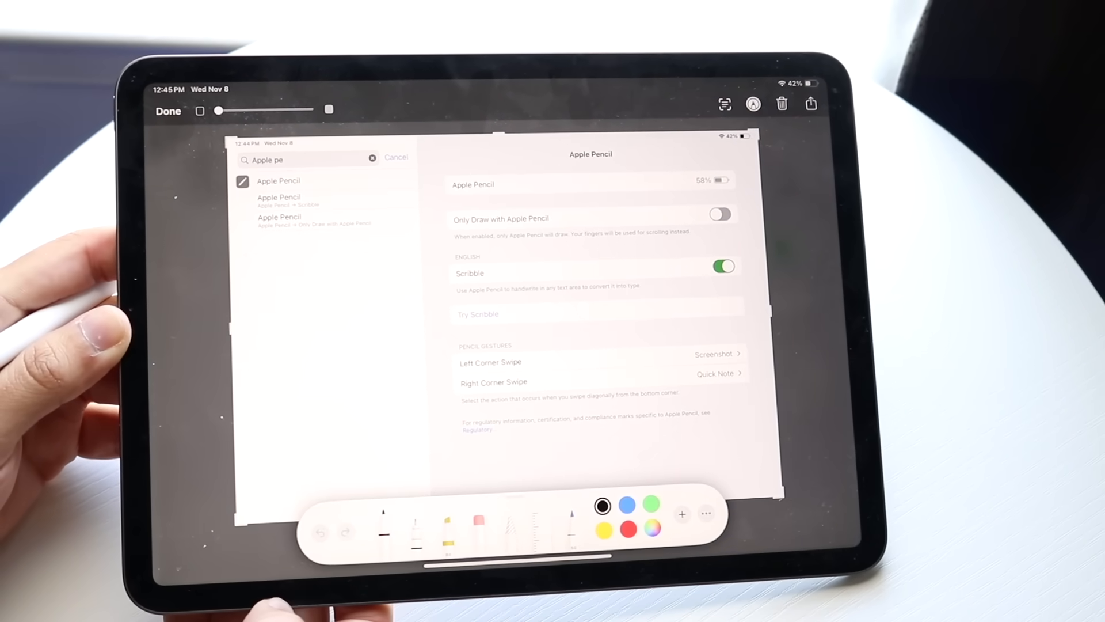
{"action": "left_click", "coordinate": [811, 103]}
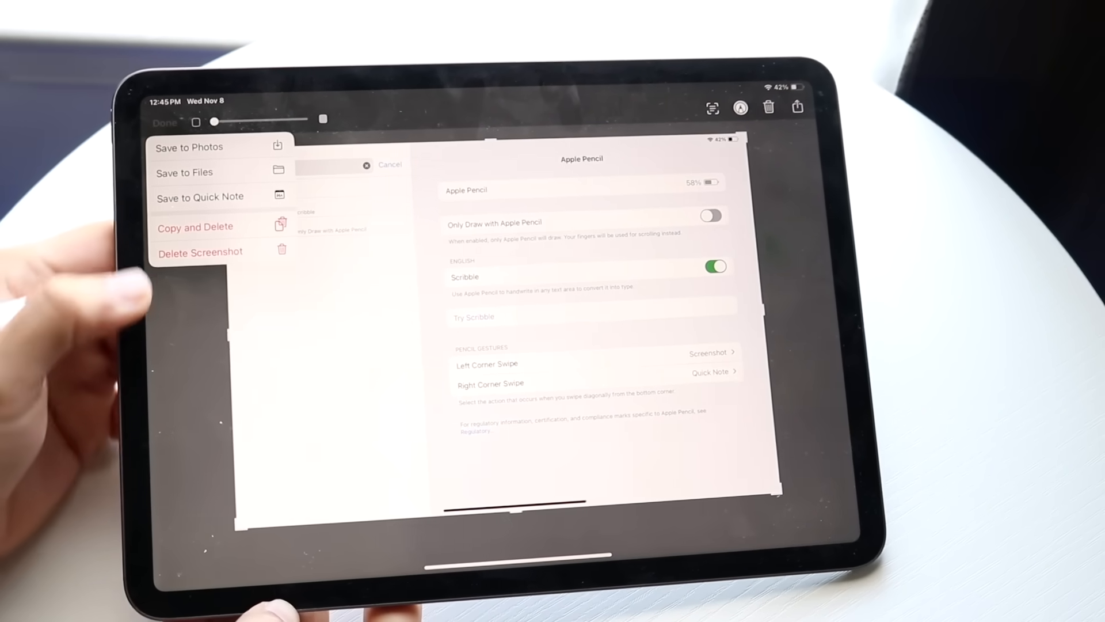